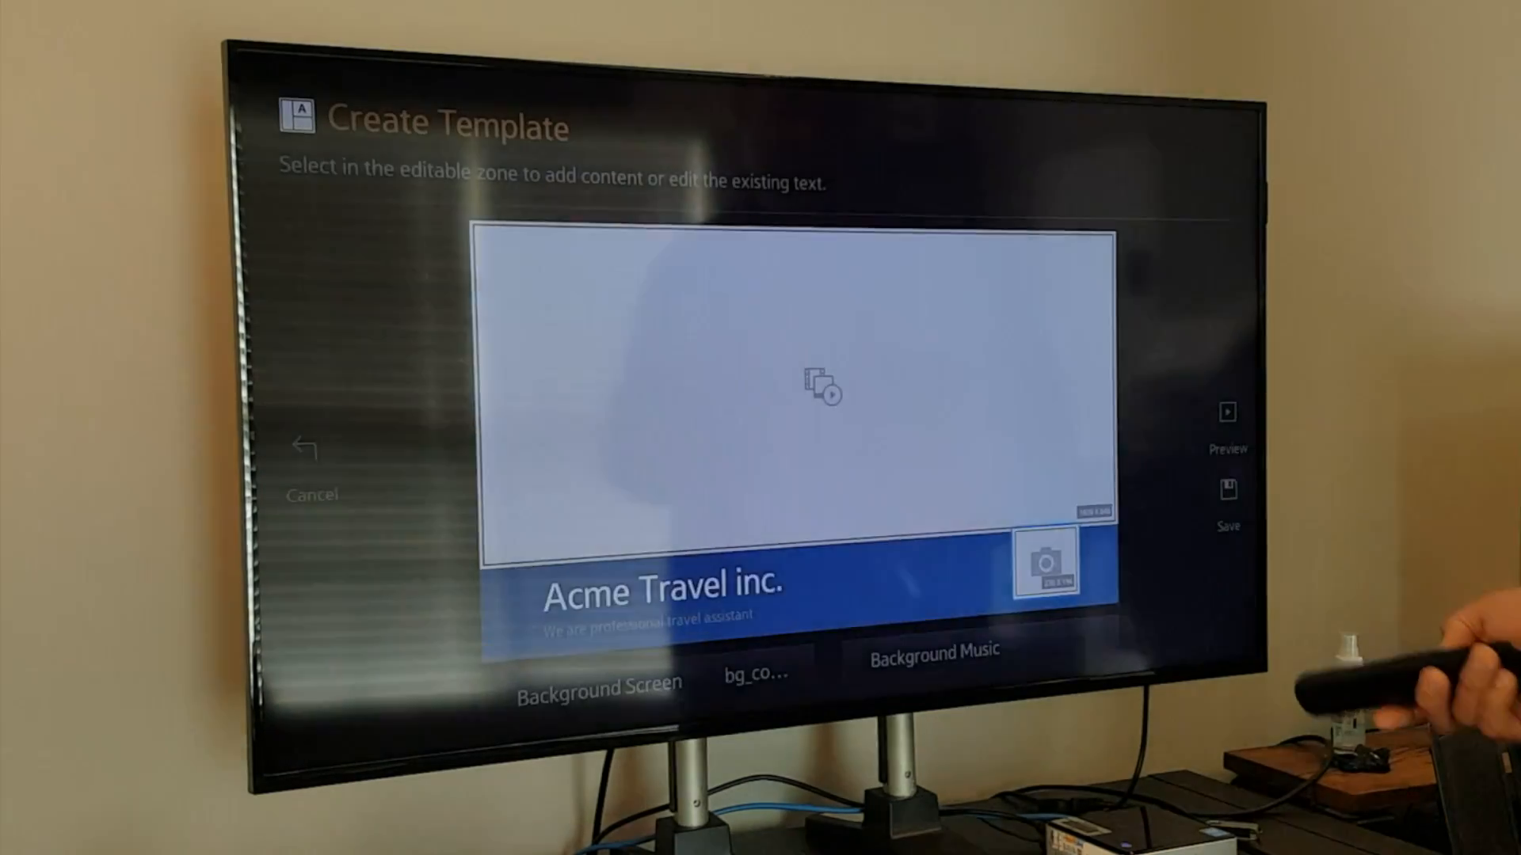
Open the Edit panel for the Acme Travel template's main video zone
{"action": "left_click", "coordinate": [789, 389]}
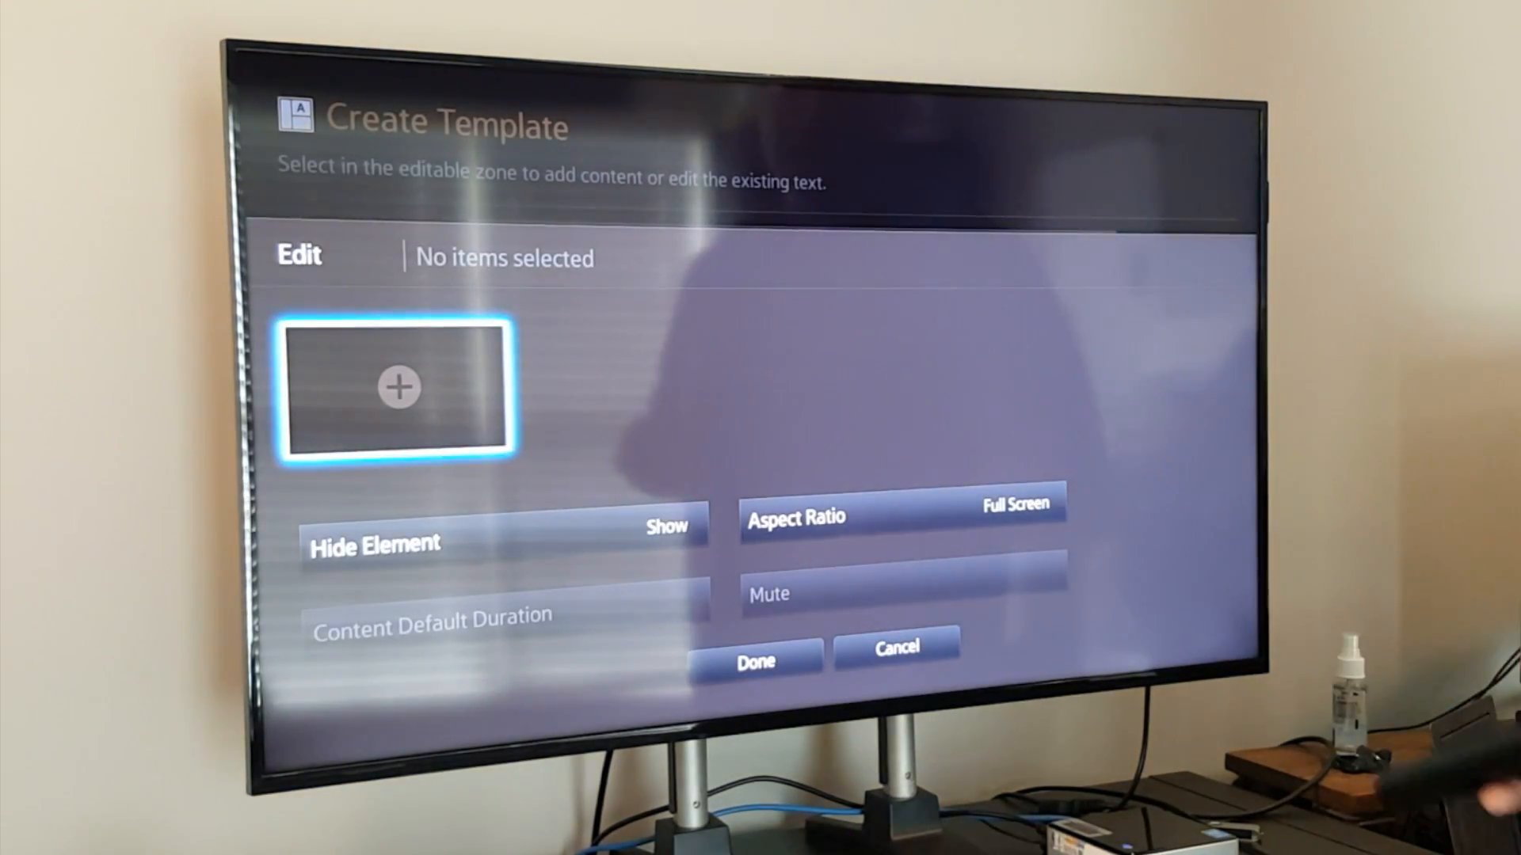
{"action": "left_click", "coordinate": [398, 386]}
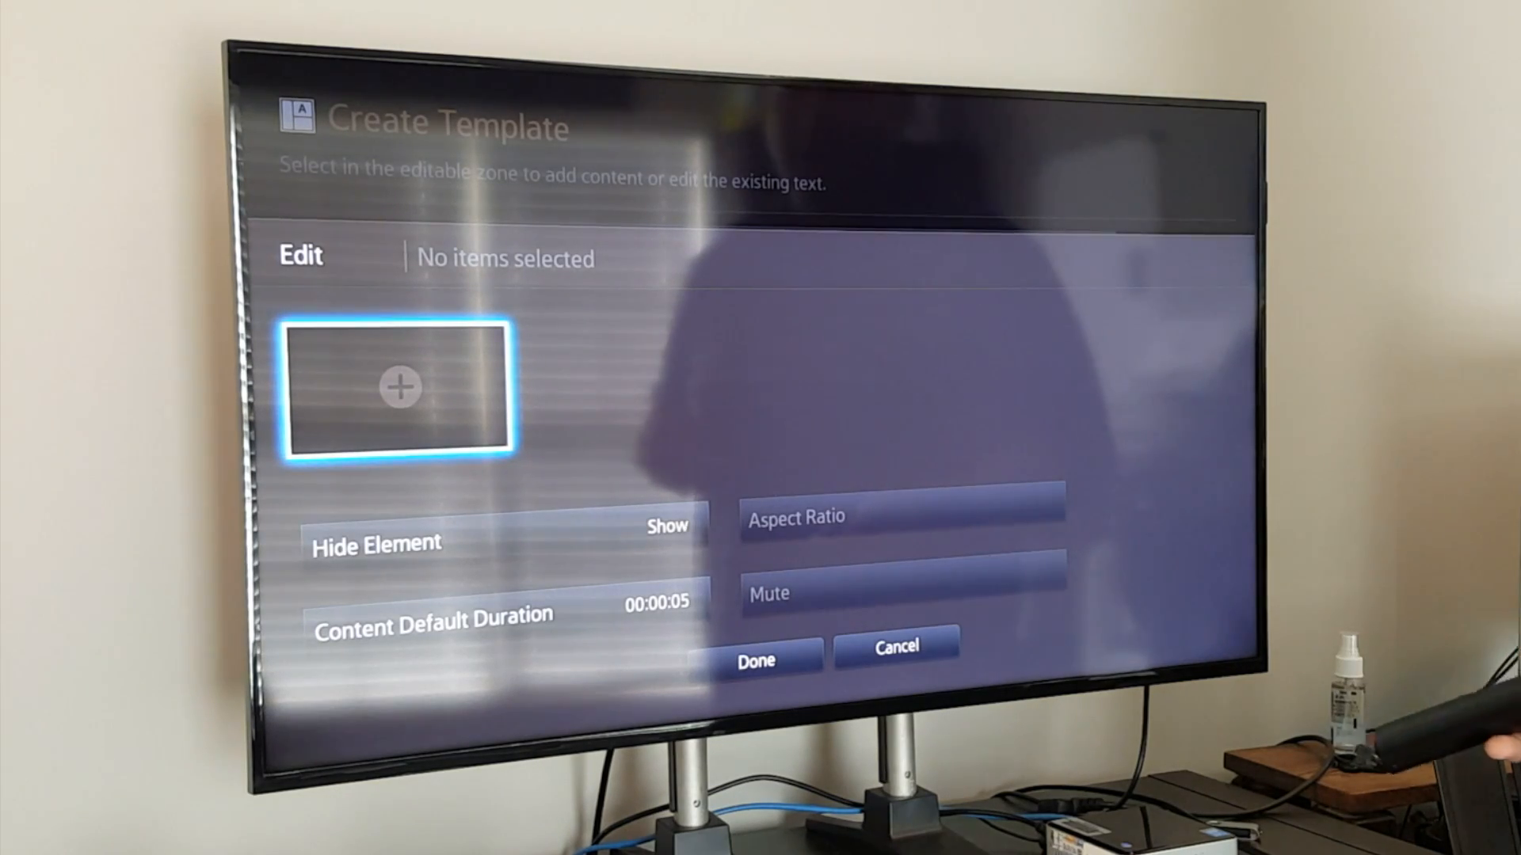
Add the GoPro Hero and Festival of Colors videos to the main zone and confirm
{"action": "left_click", "coordinate": [398, 387]}
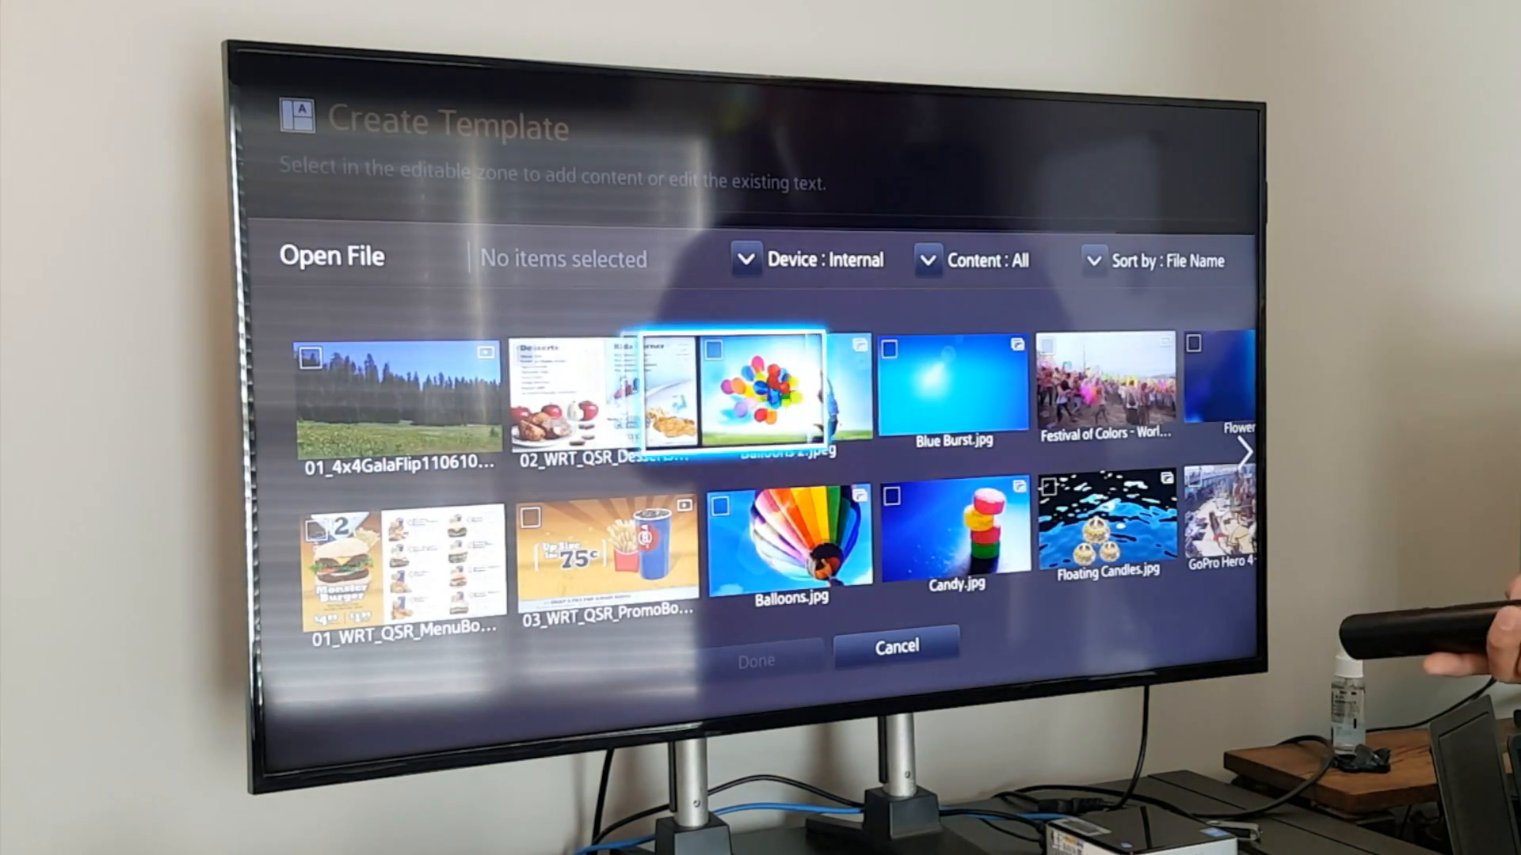
{"action": "left_click", "coordinate": [1246, 453]}
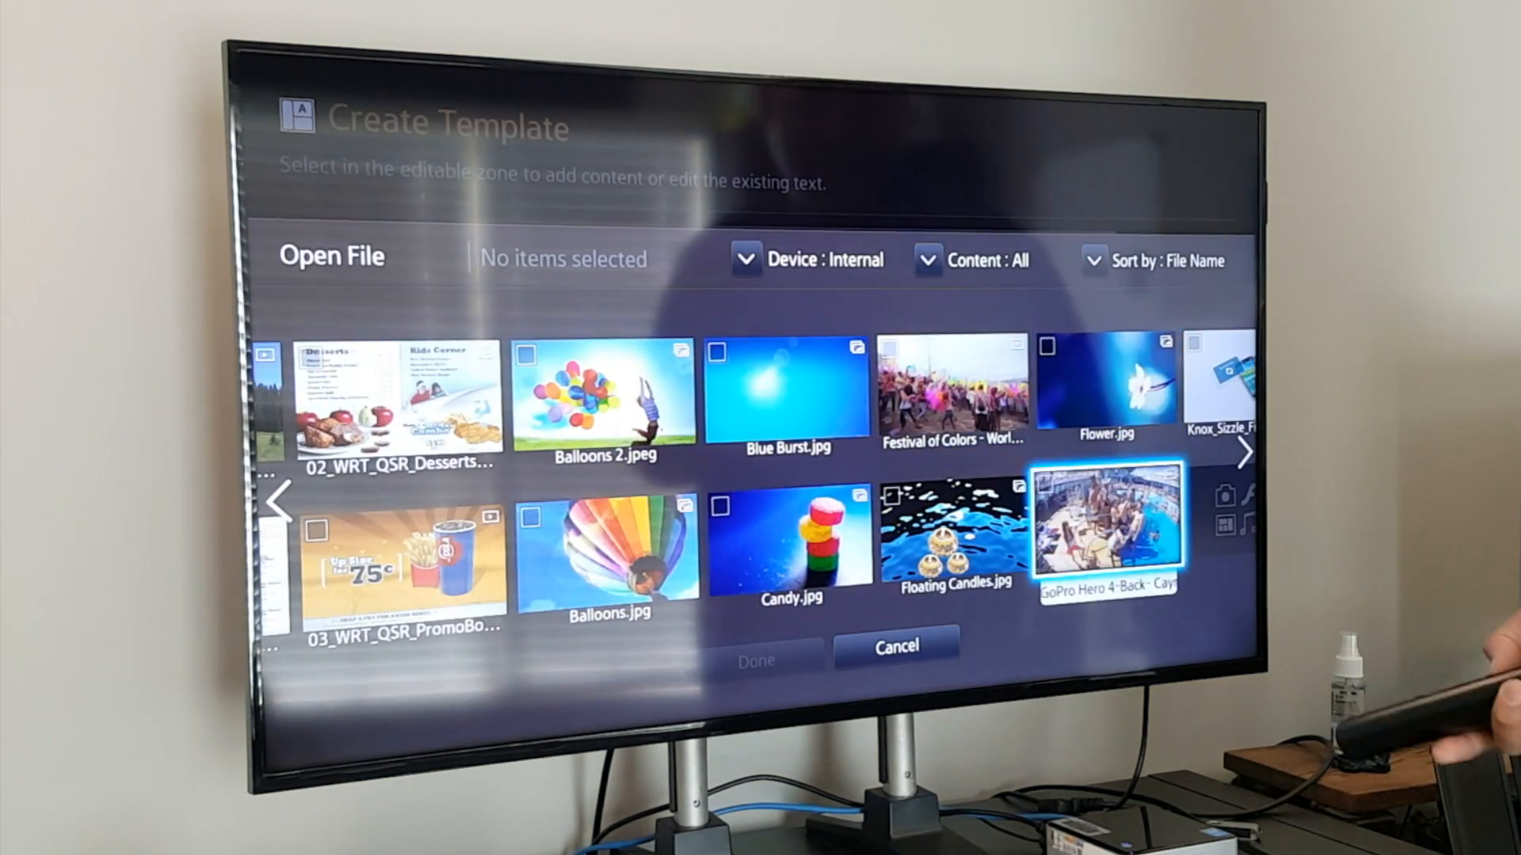
{"action": "left_click", "coordinate": [950, 388]}
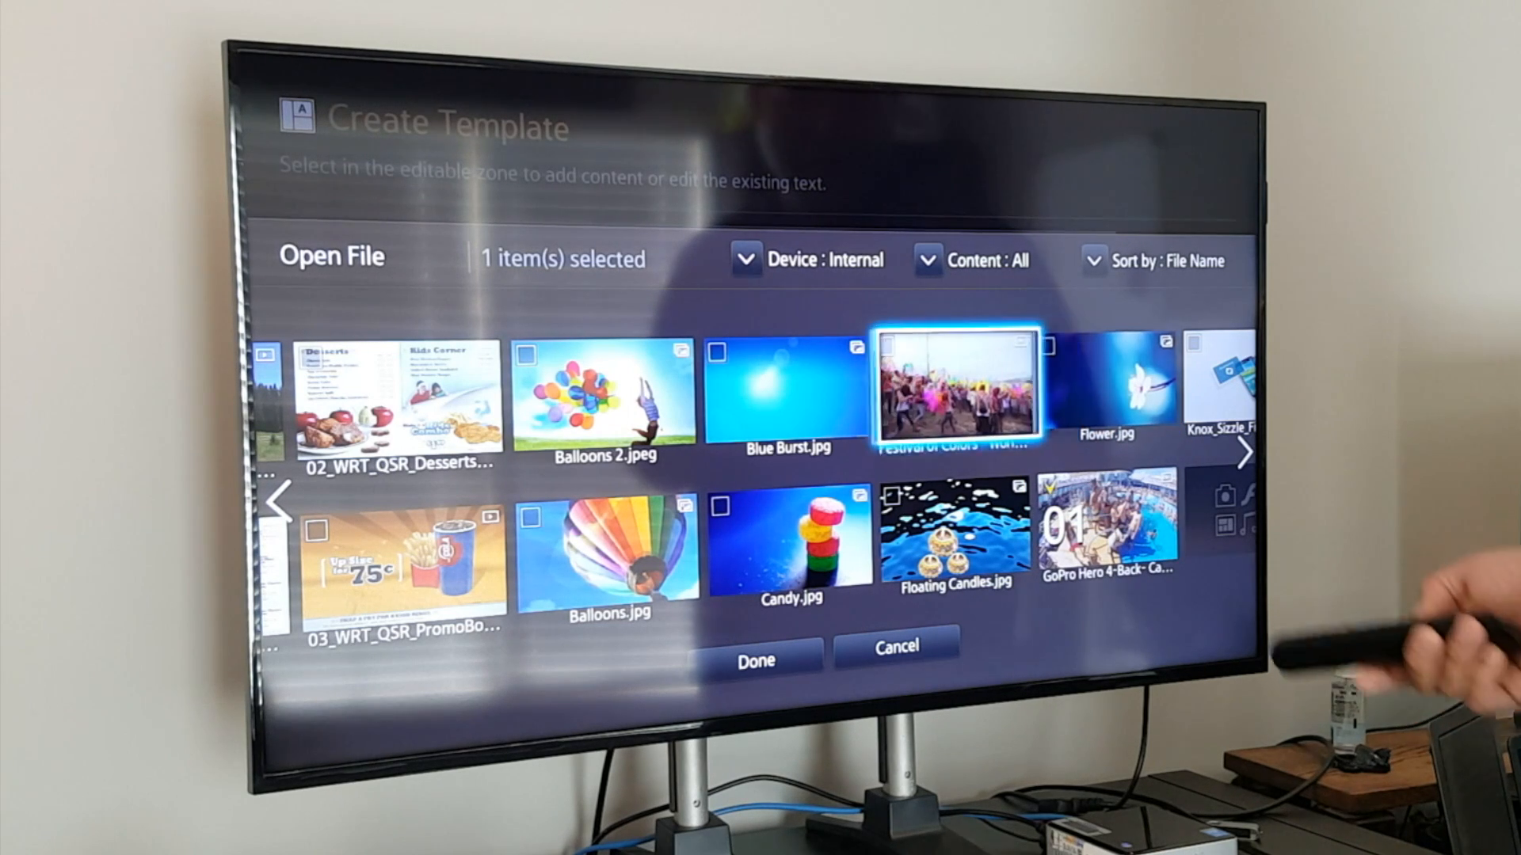
{"action": "left_click", "coordinate": [956, 536]}
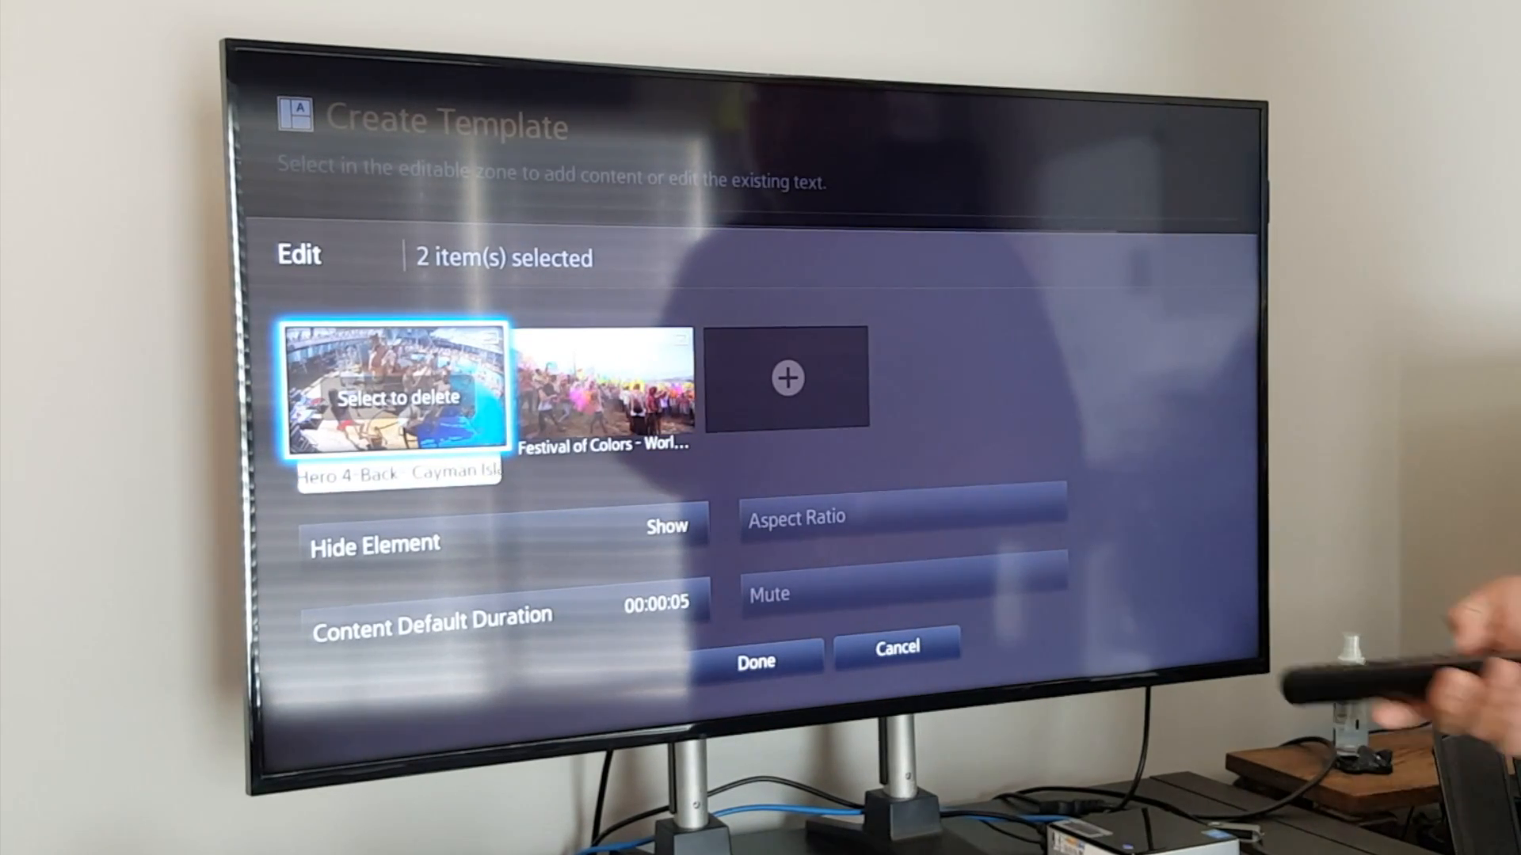
{"action": "left_click", "coordinate": [756, 661]}
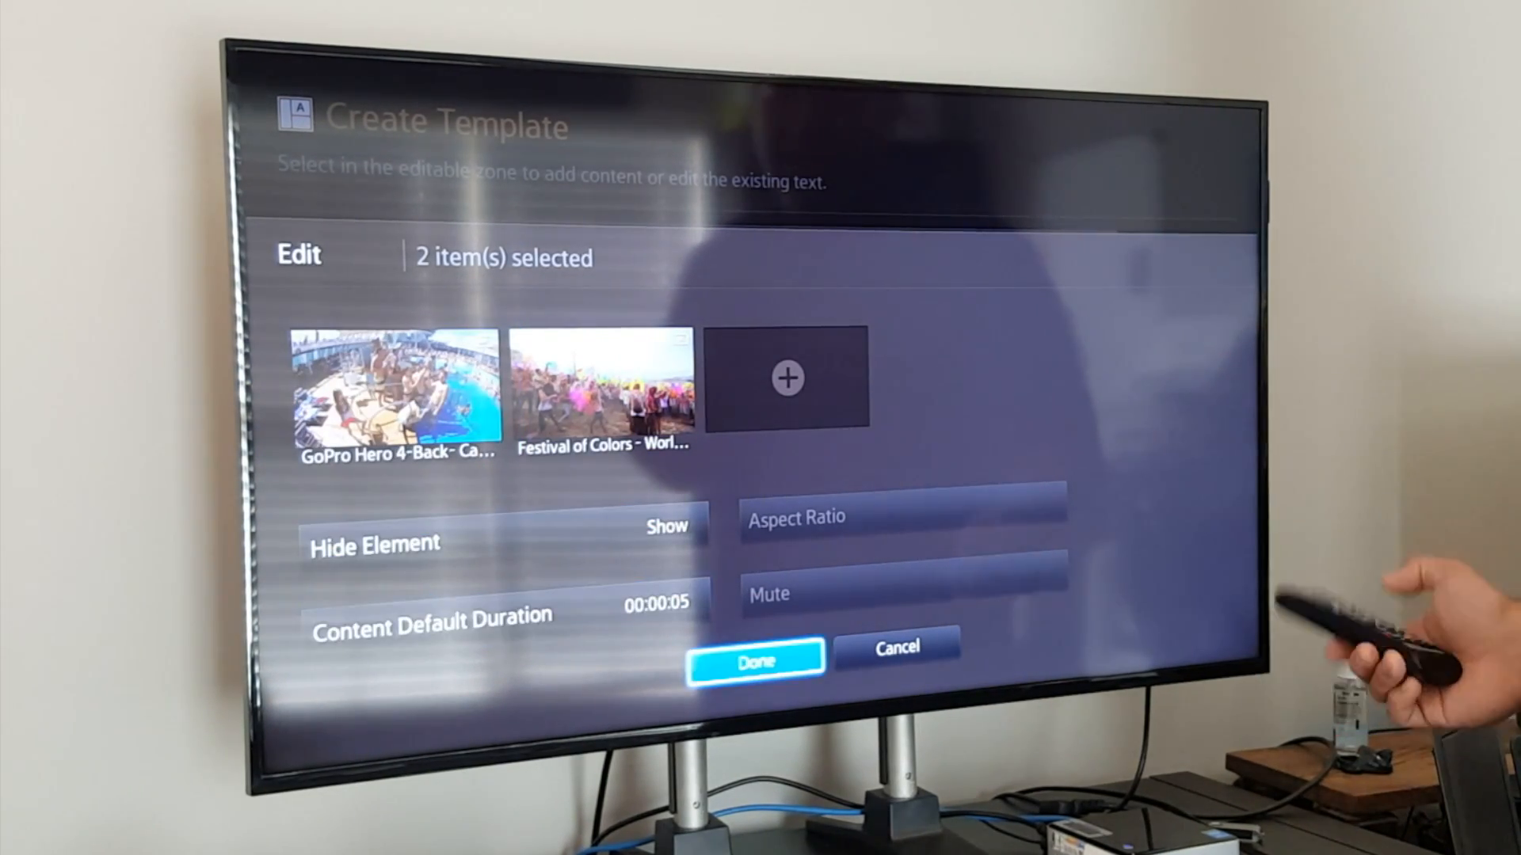
{"action": "left_click", "coordinate": [755, 661]}
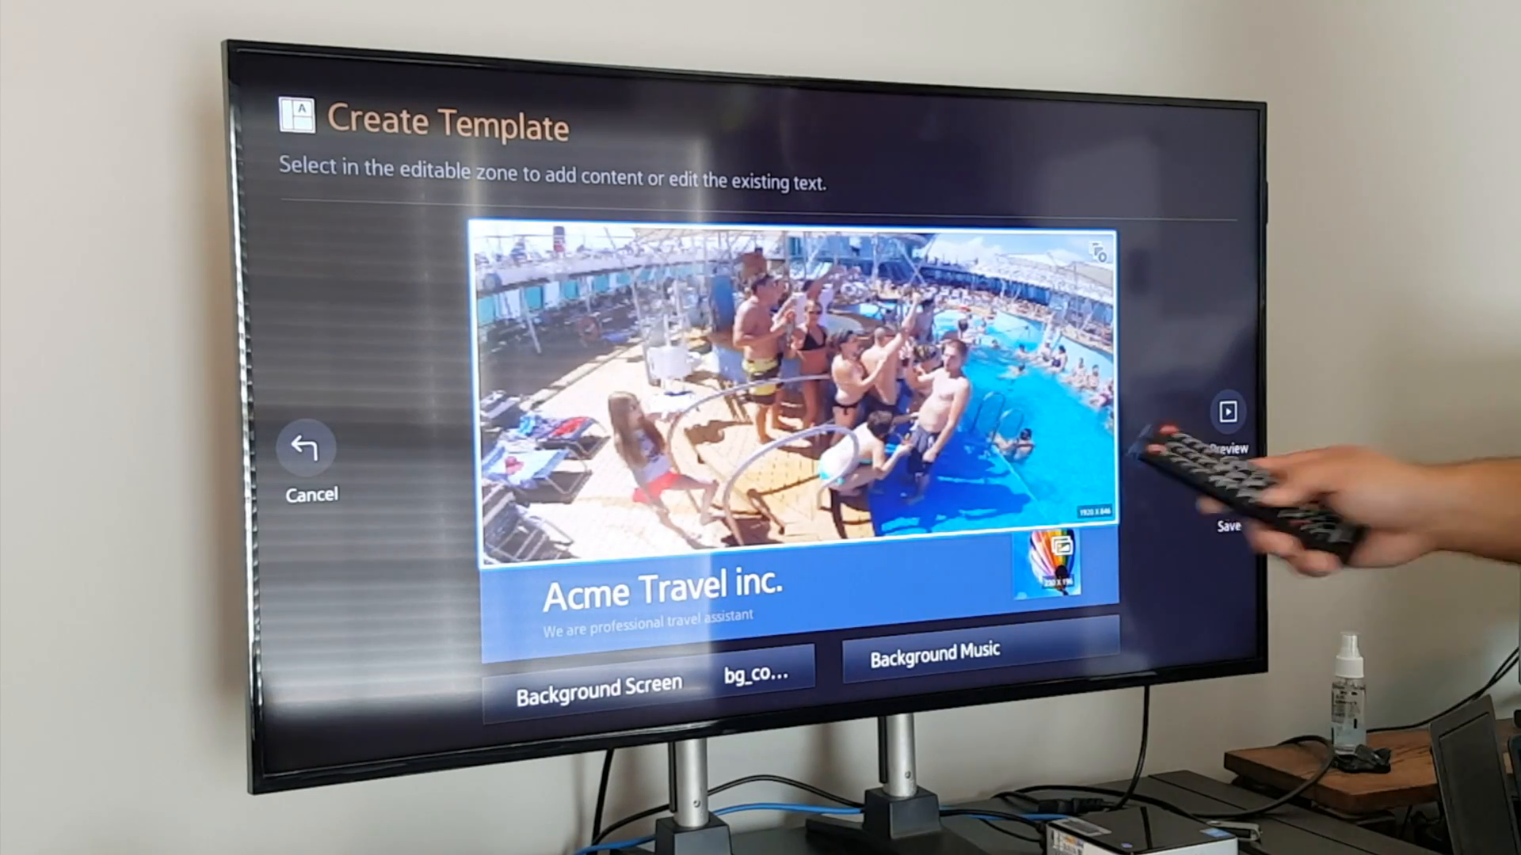